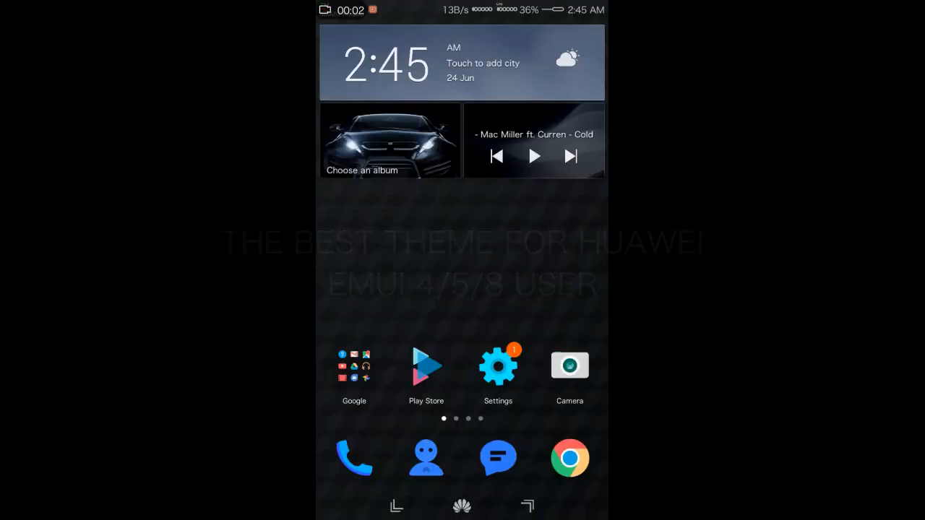
Scroll the theme post to 'Download from below' and follow the '2.Server 2 [Mega]' link.
scroll(left, 3)
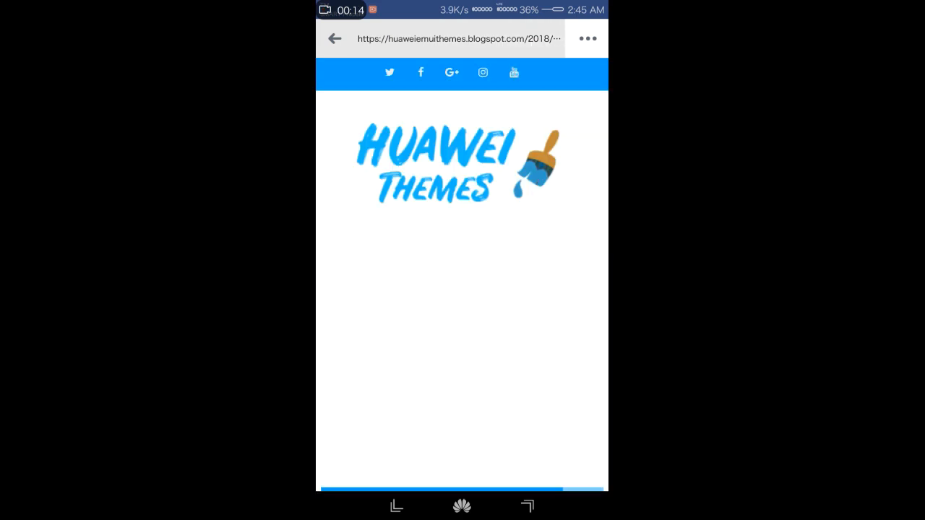
scroll(down, 3)
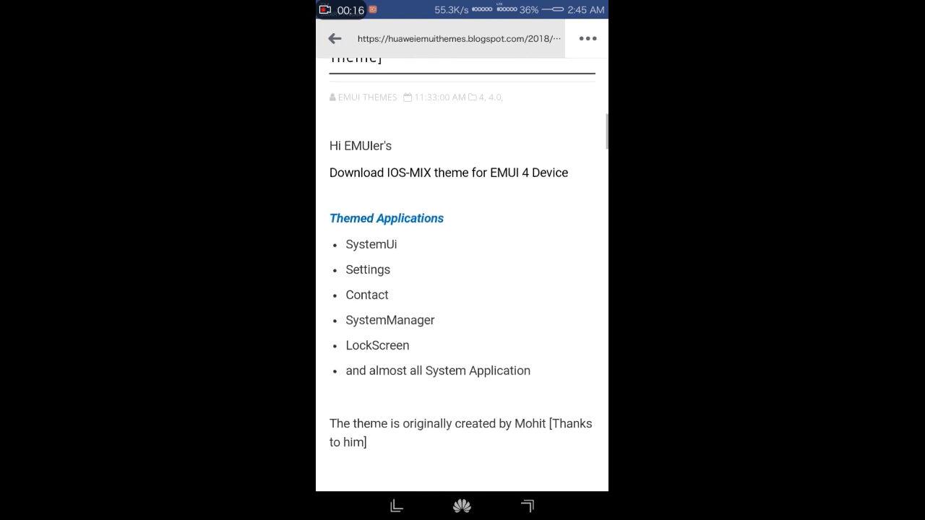
scroll(down, 3)
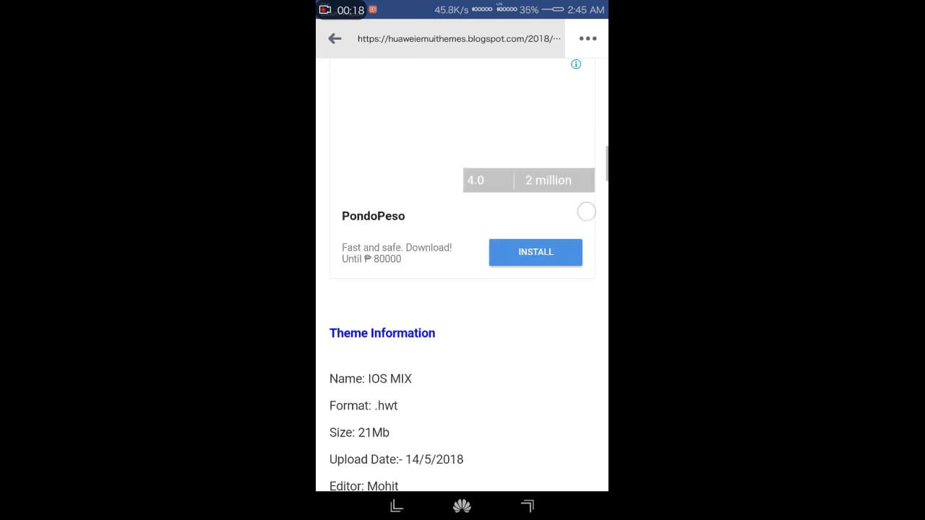
scroll(down, 3)
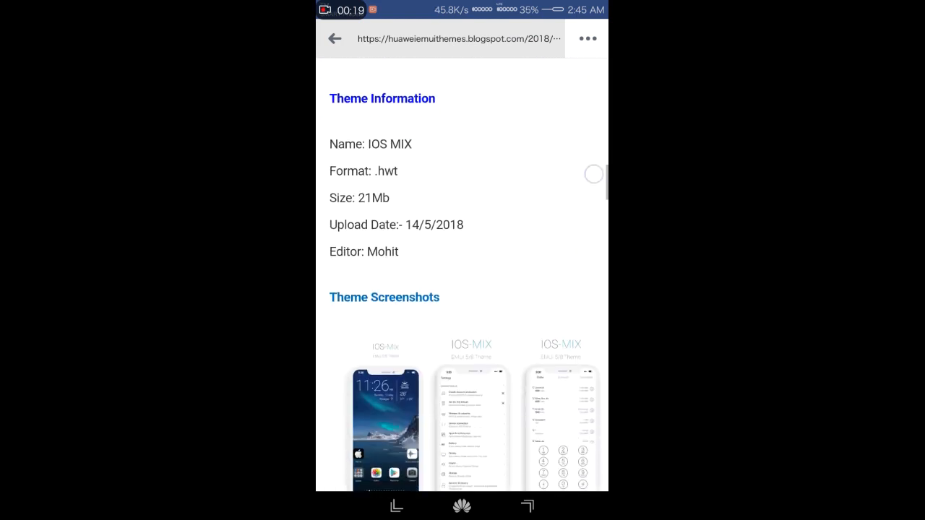
scroll(down, 3)
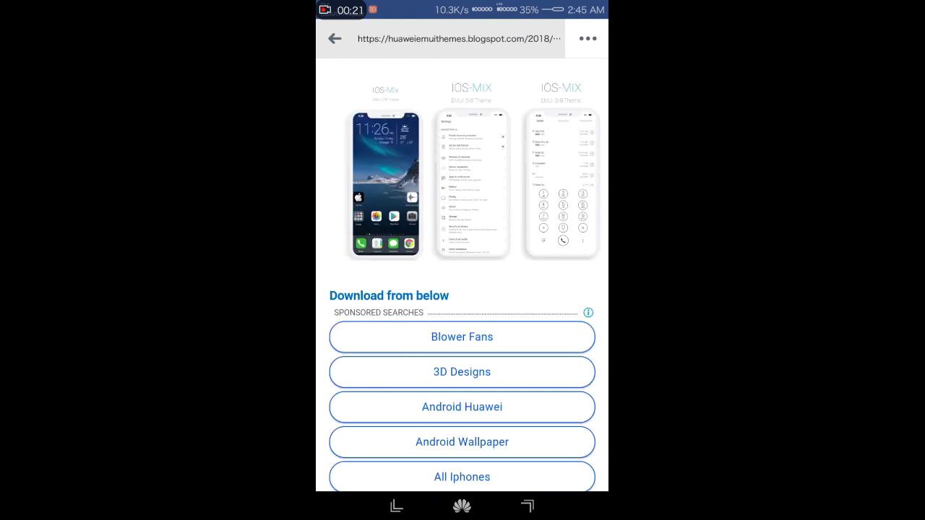
scroll(down, 3)
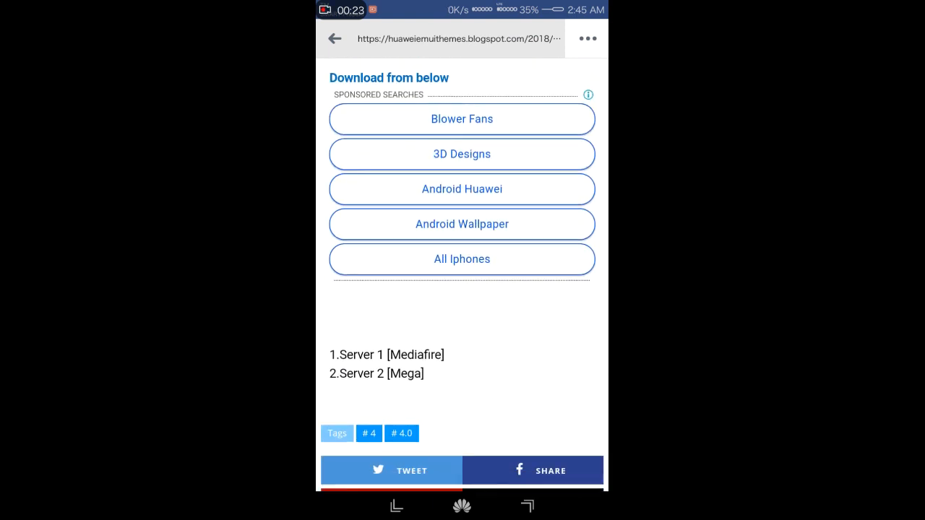
double_click(365, 354)
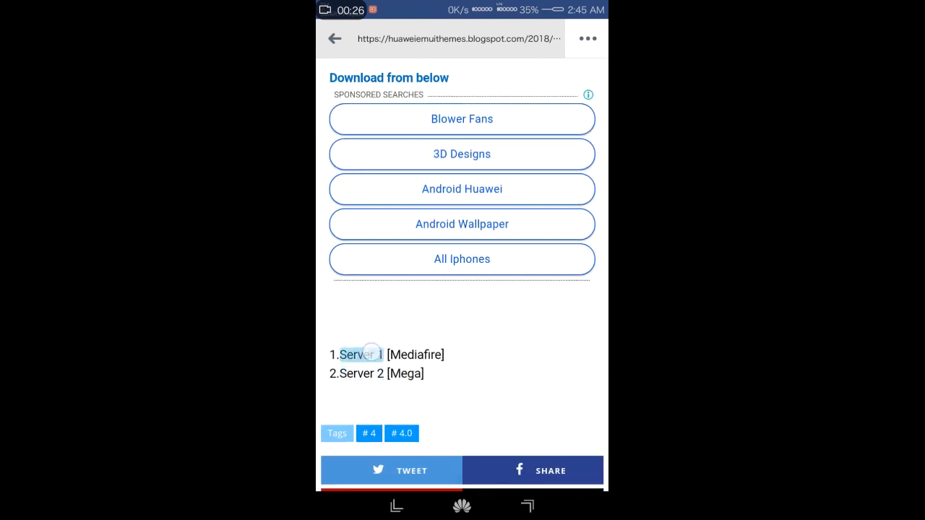
click(361, 354)
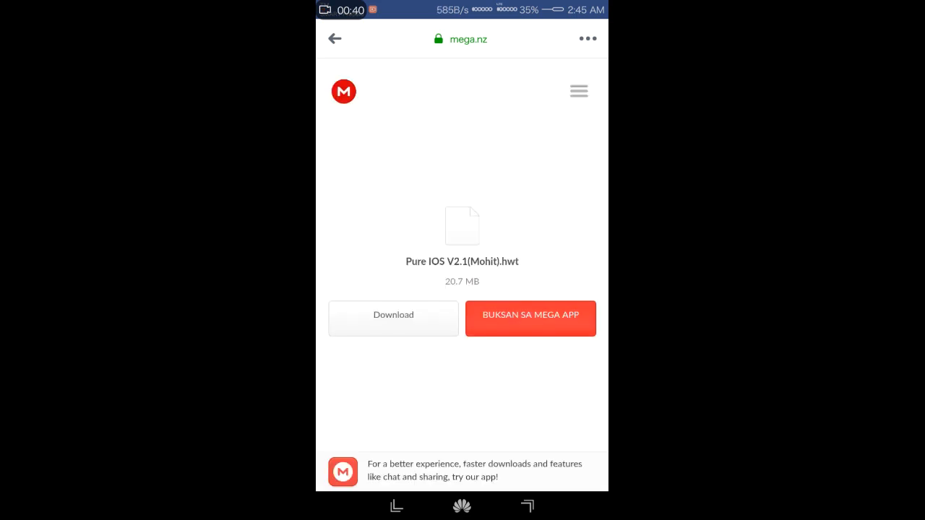
Start the 20.7 MB Pure IOS V2.1(Mohit).hwt download from the mega.nz page.
click(393, 318)
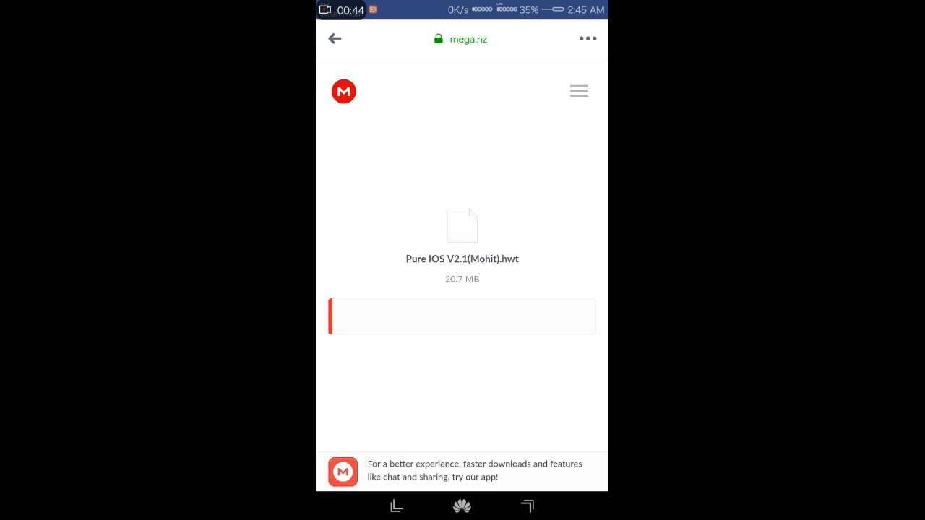
click(463, 317)
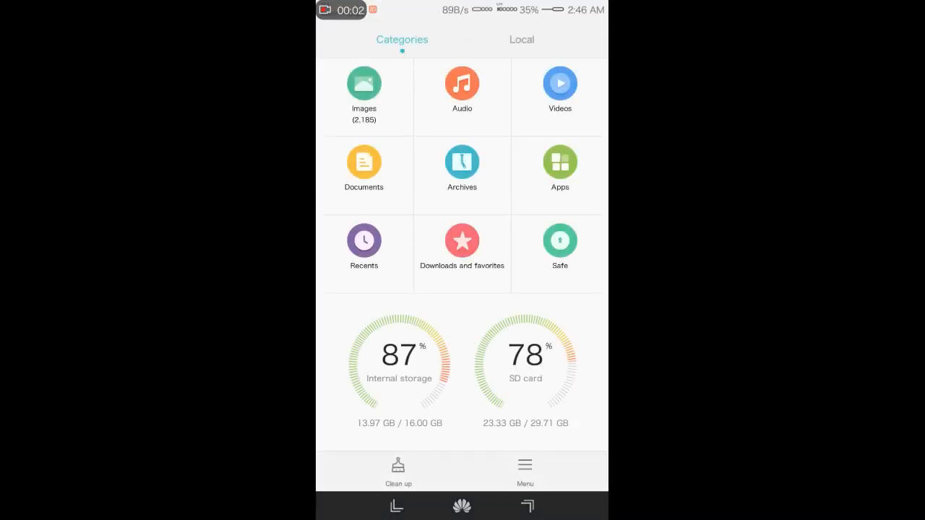
Locate Pure IOS V2.1(Mohit).hwt under Local > Internal storage > Download.
click(521, 40)
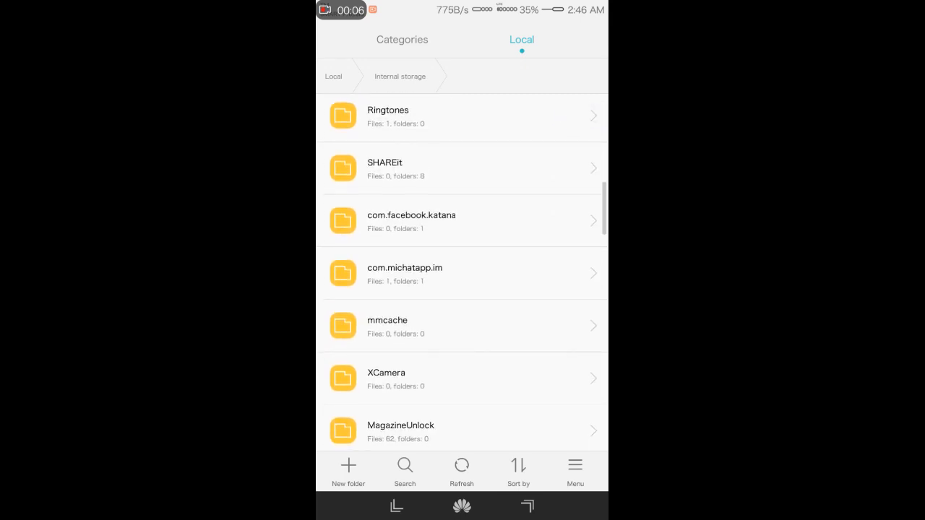
scroll(down, 3)
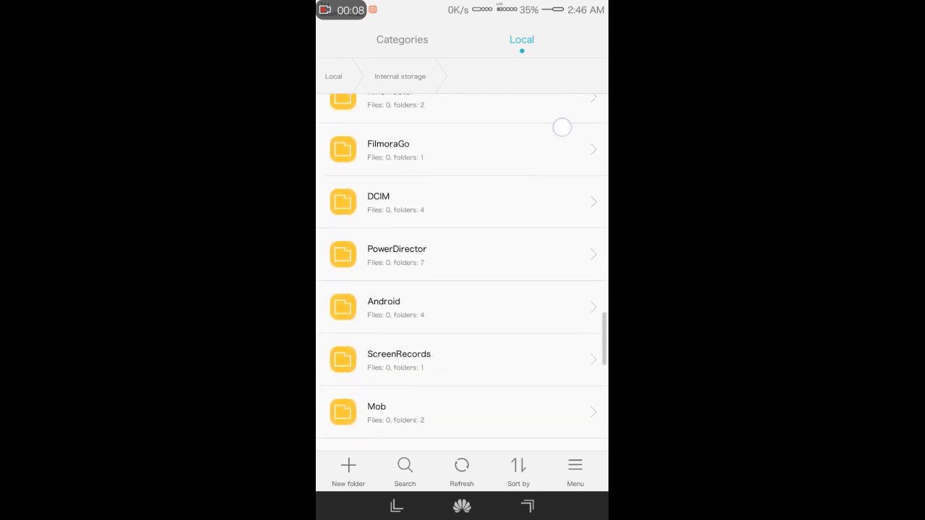
scroll(down, 3)
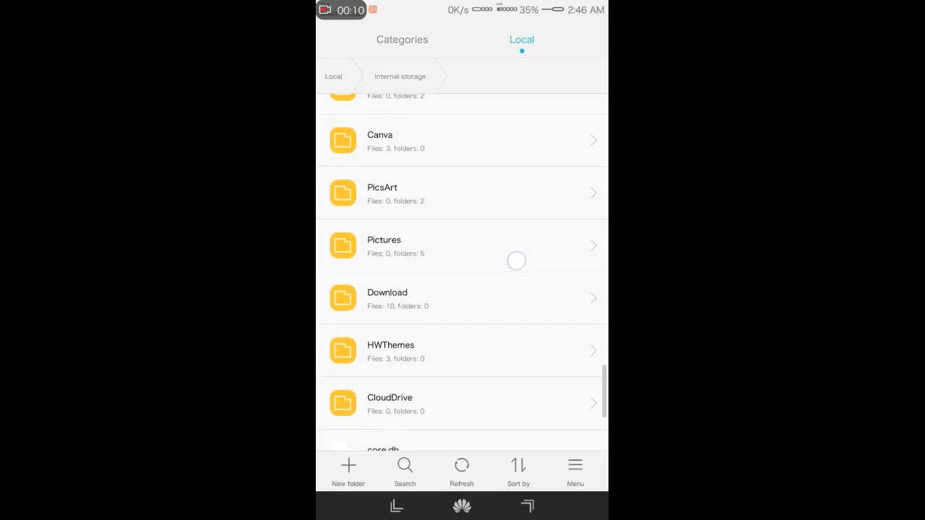
click(387, 298)
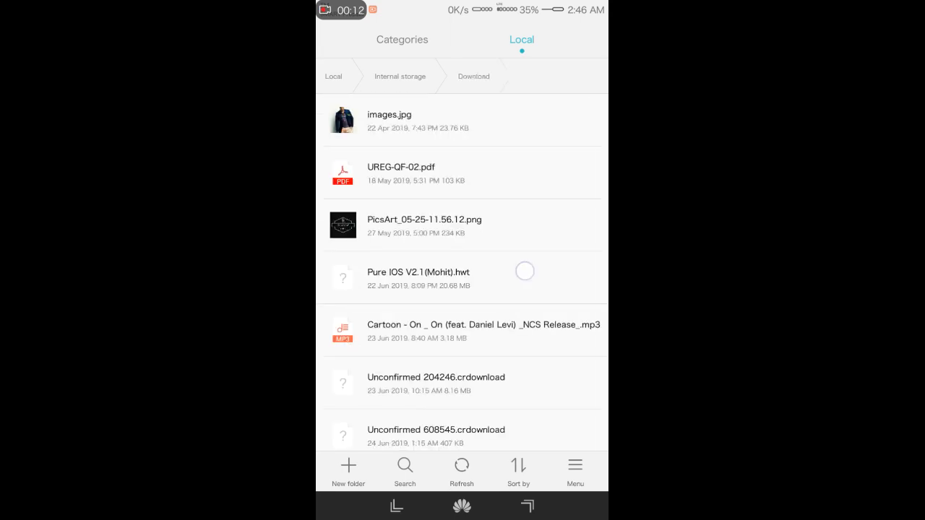
click(419, 278)
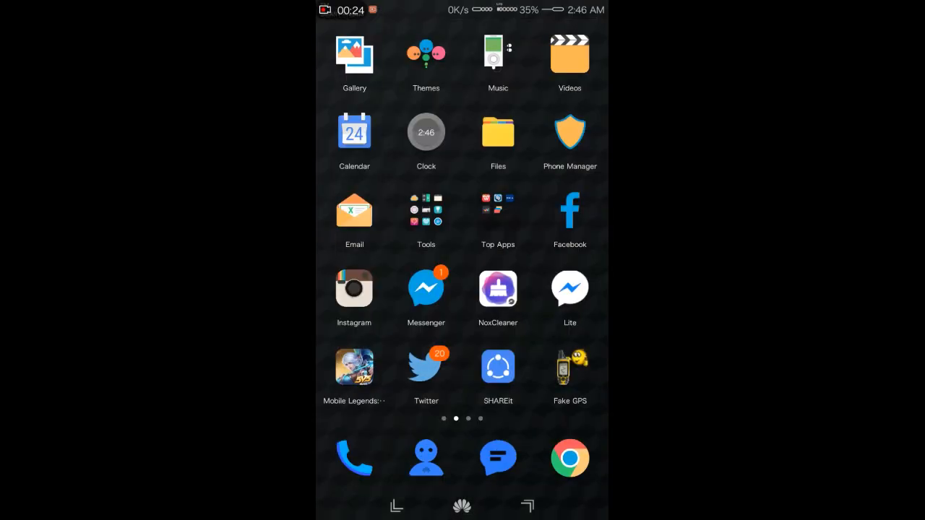
Go to the Me section of Themes listing the downloaded Pure IOS theme.
click(425, 52)
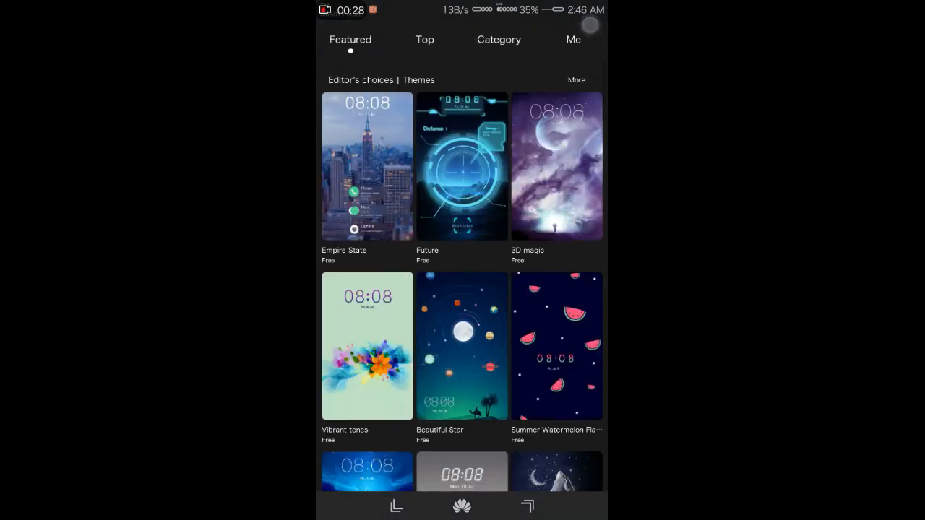
click(572, 41)
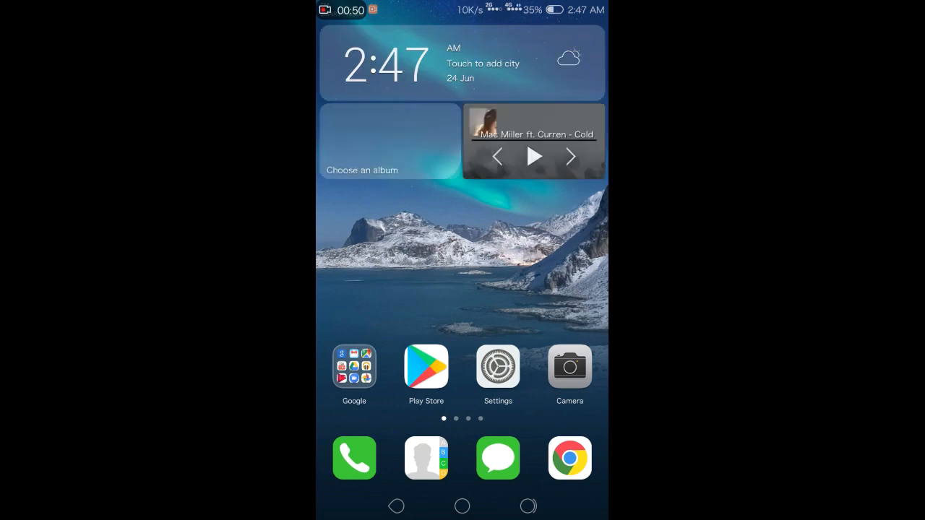
scroll(left, 3)
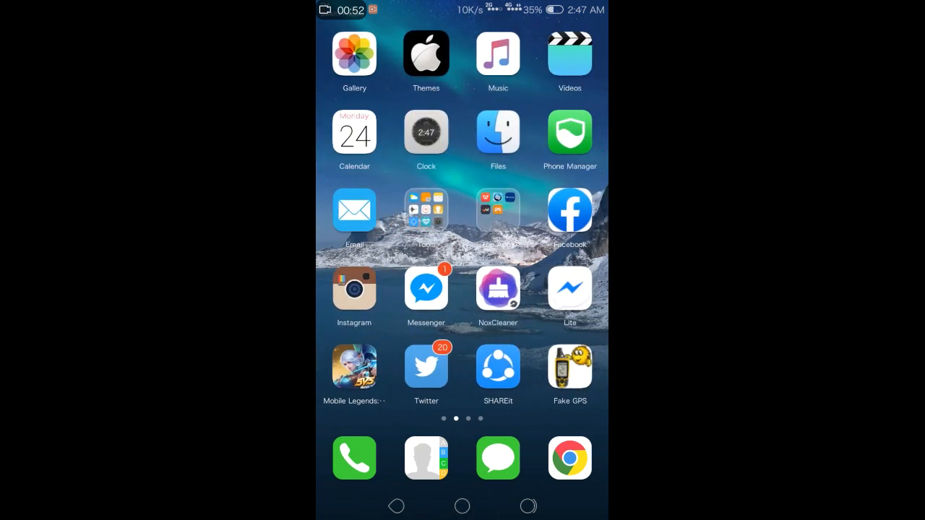
scroll(left, 3)
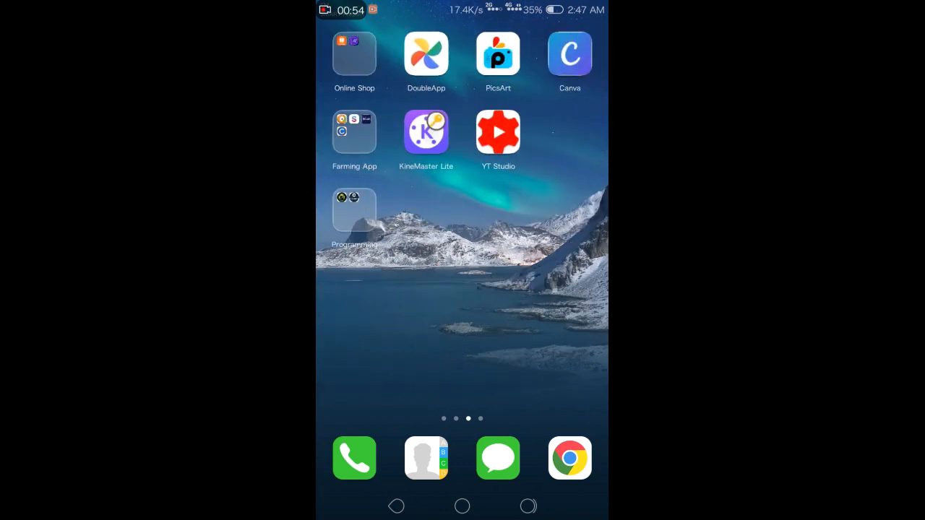
scroll(right, 3)
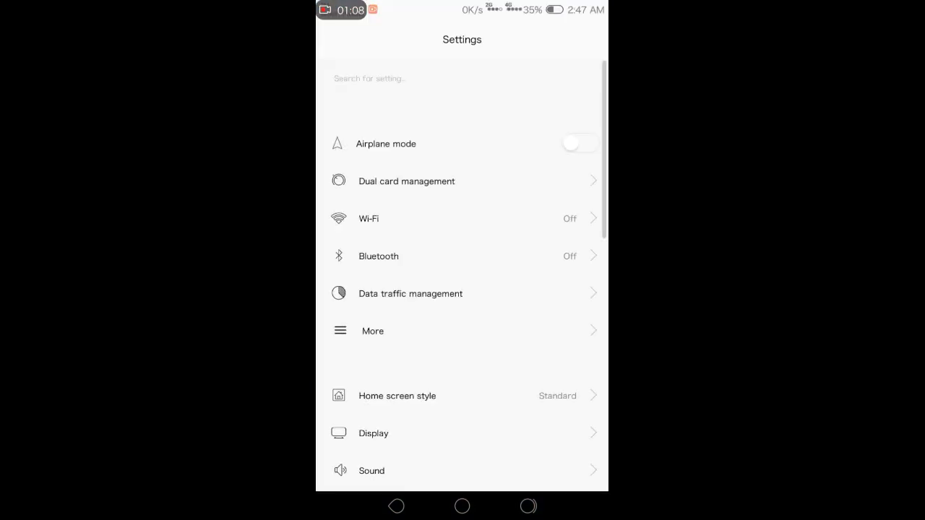
Show About phone with the iOS Apple logo and EMUI 4.1.3.
scroll(down, 3)
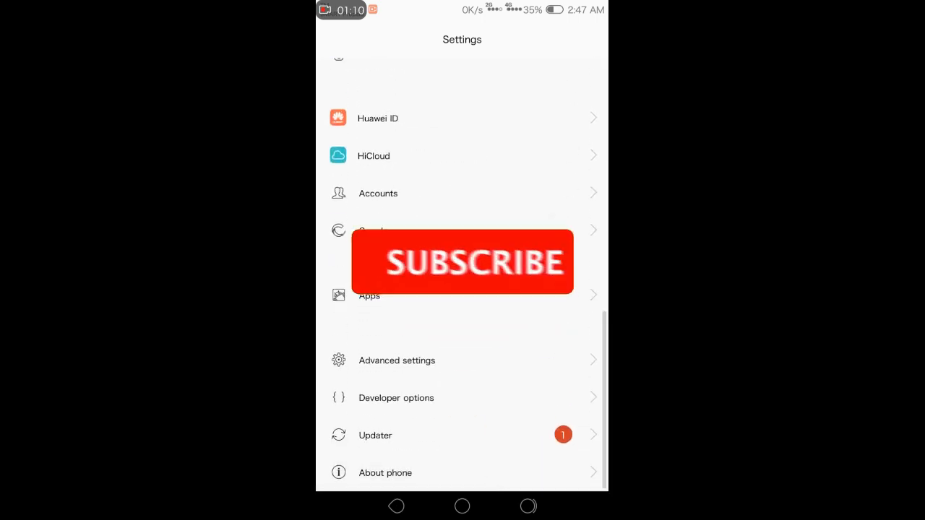
click(384, 472)
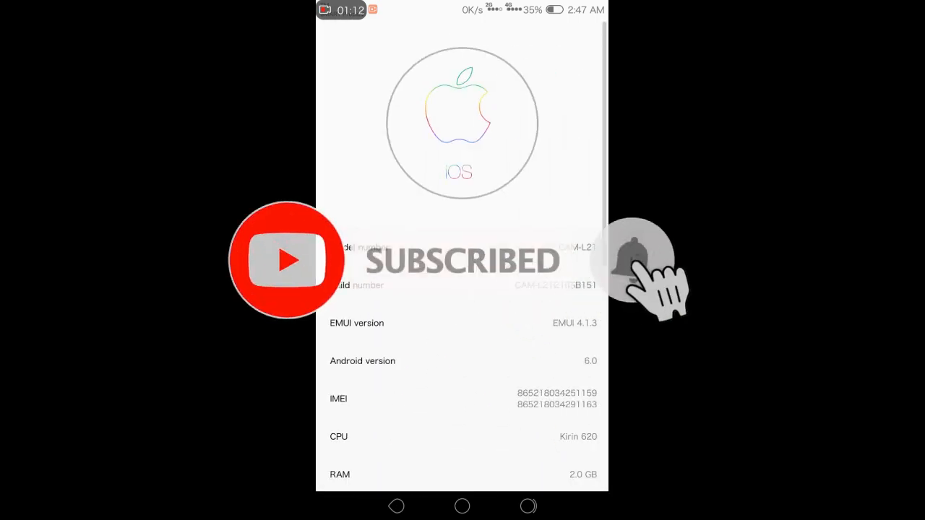